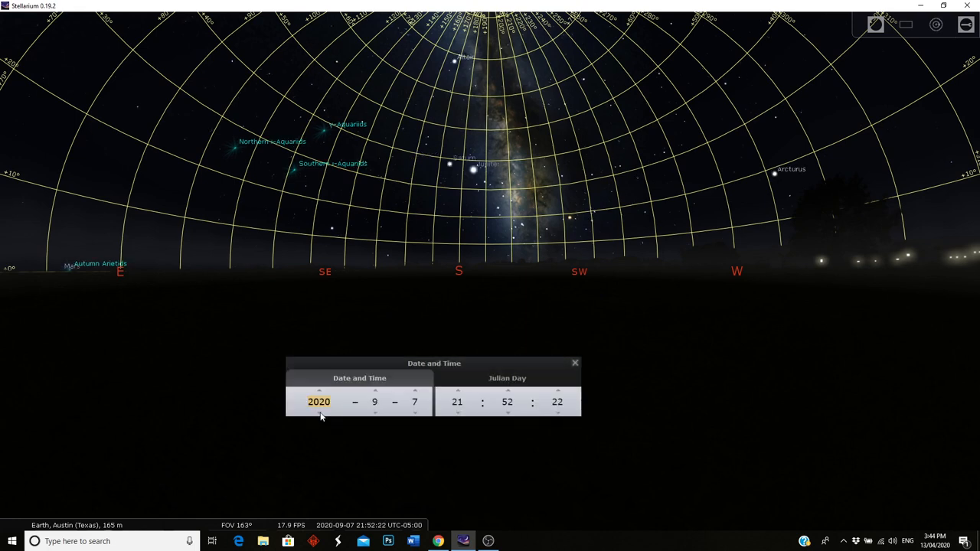
- Step the year back from 2020 toward 2013, keeping 7 September around 21:52
{"action": "left_click", "coordinate": [319, 414]}
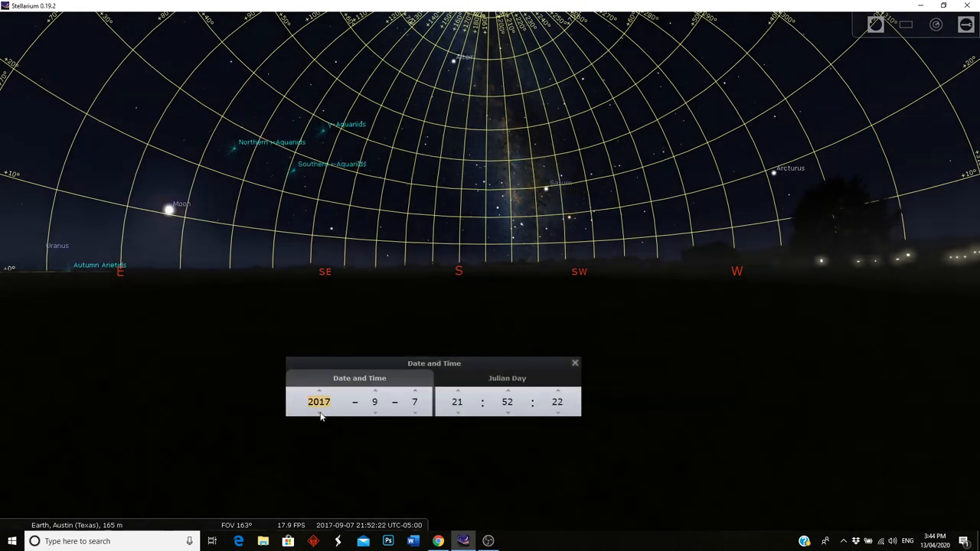
{"action": "left_click", "coordinate": [318, 413]}
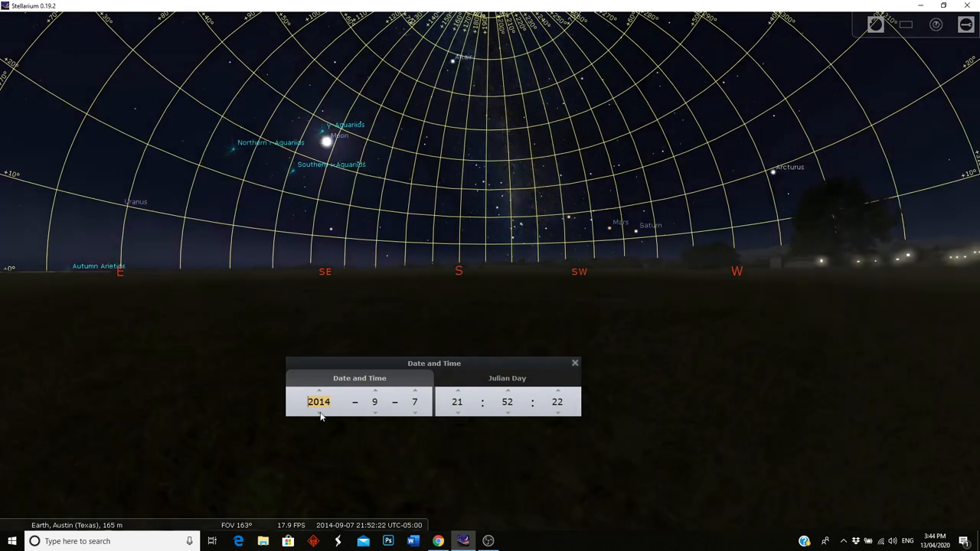
{"action": "left_click", "coordinate": [319, 414]}
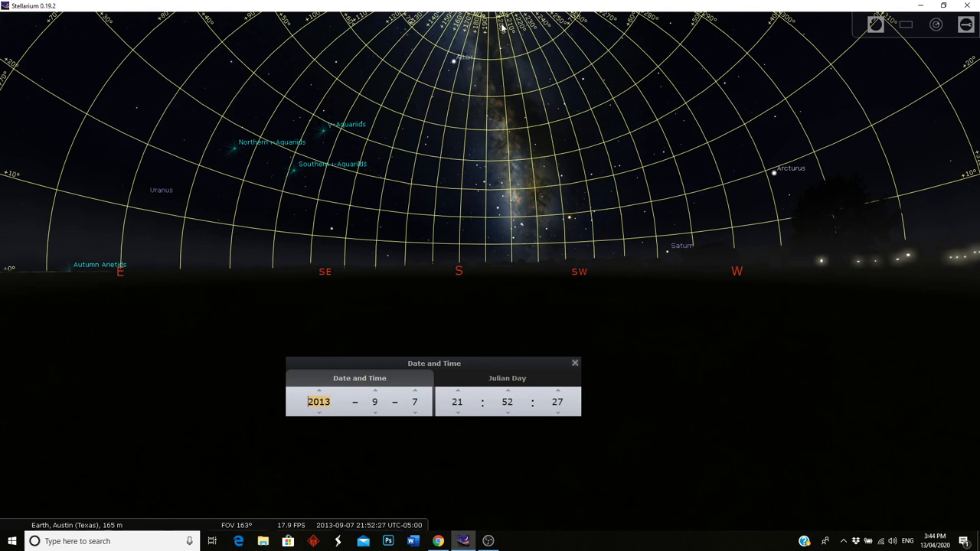
{"action": "mouse_move", "coordinate": [150, 533]}
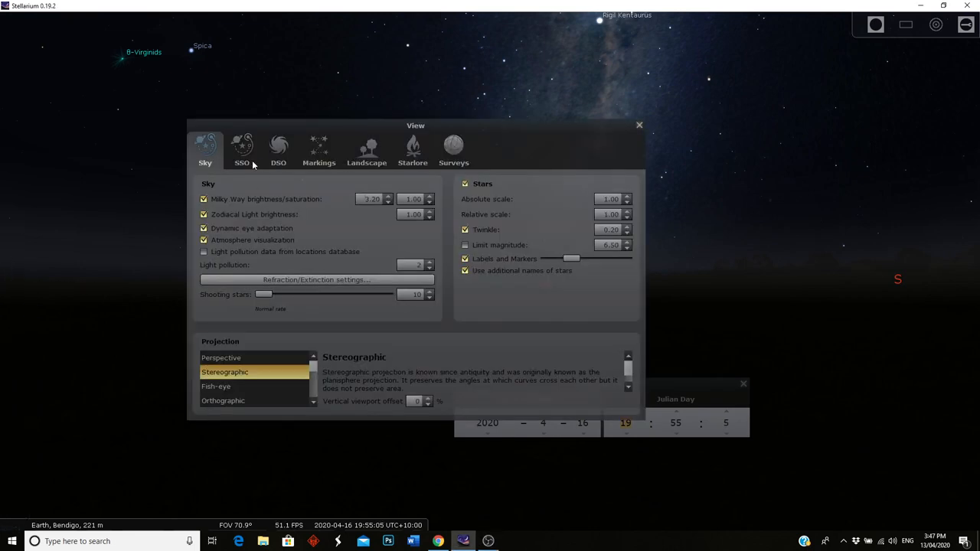
- Review the Landscape and Sky display settings, then dismiss the View window
{"action": "left_click", "coordinate": [366, 150]}
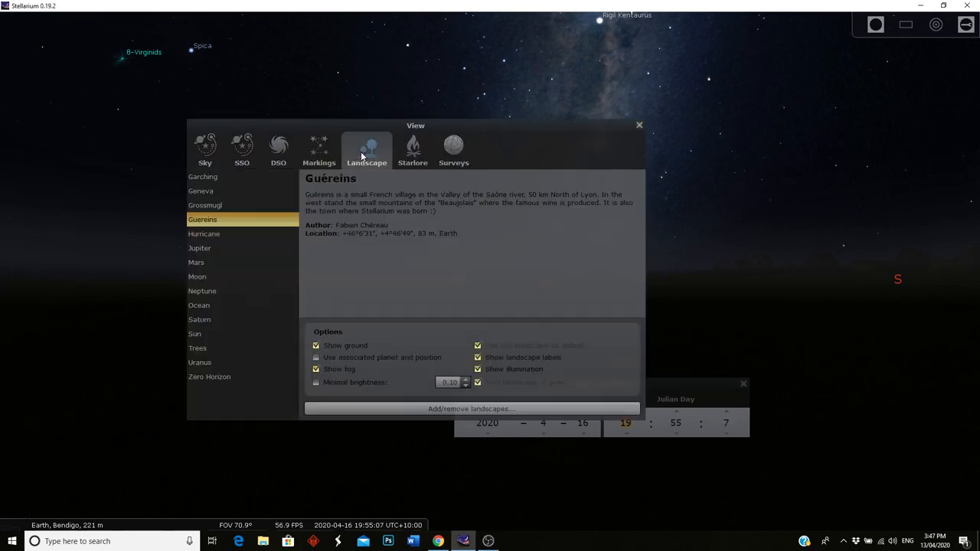
{"action": "left_click", "coordinate": [205, 150]}
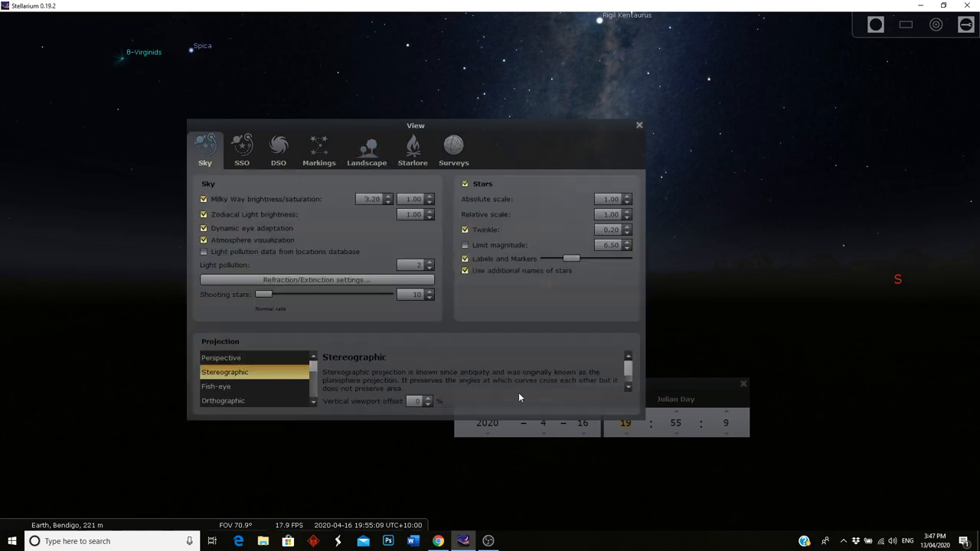
{"action": "left_click", "coordinate": [639, 126]}
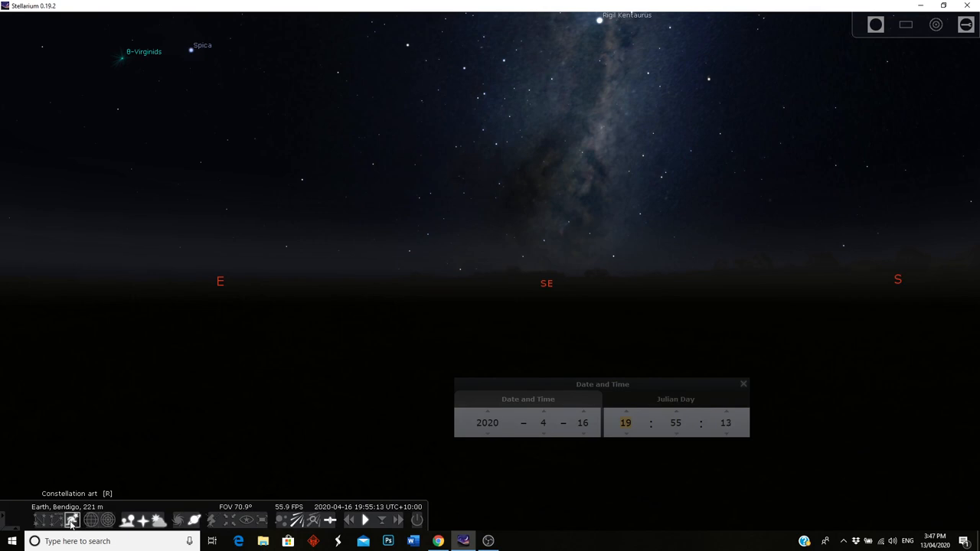
- Toggle constellation art and lines on, then hide the artwork leaving only stars and Milky Way
{"action": "left_click", "coordinate": [72, 521]}
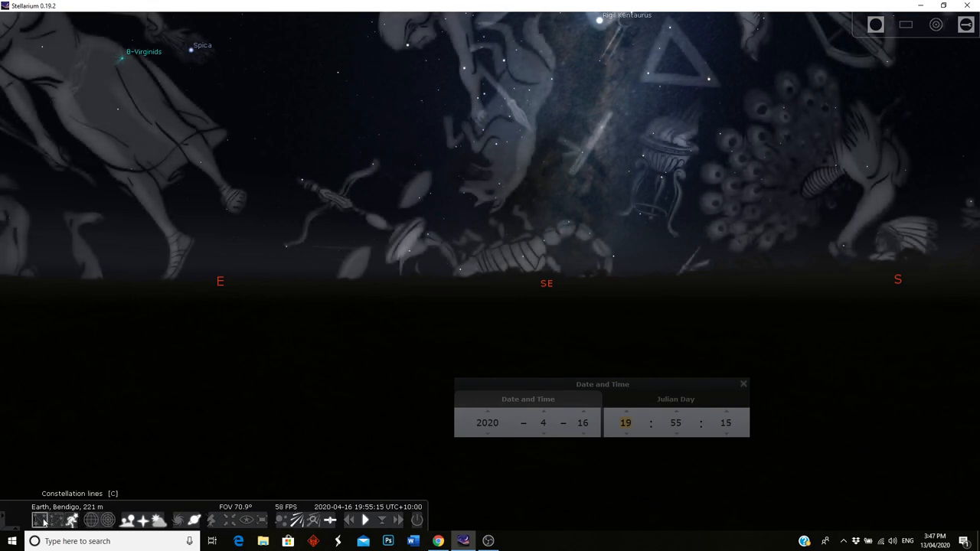
{"action": "left_click", "coordinate": [40, 521]}
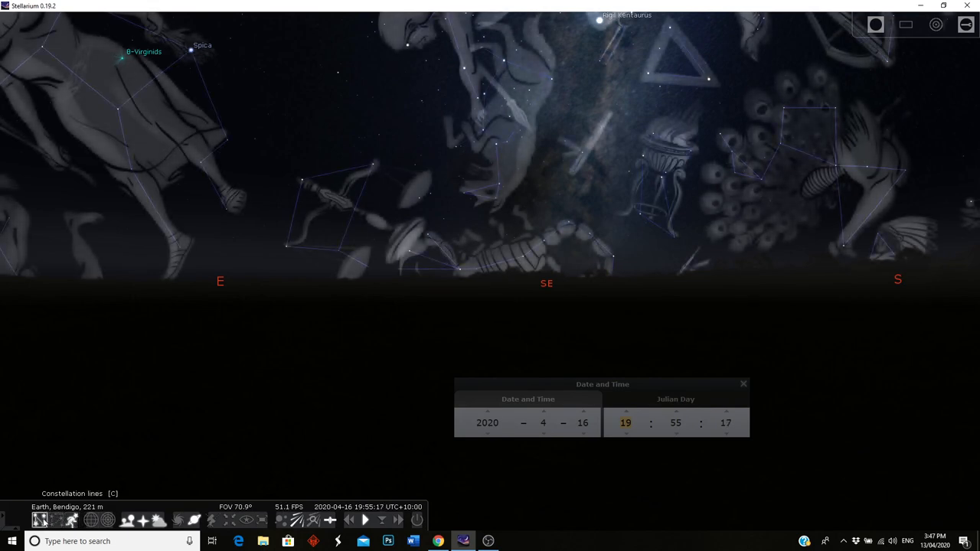
{"action": "left_click", "coordinate": [71, 521]}
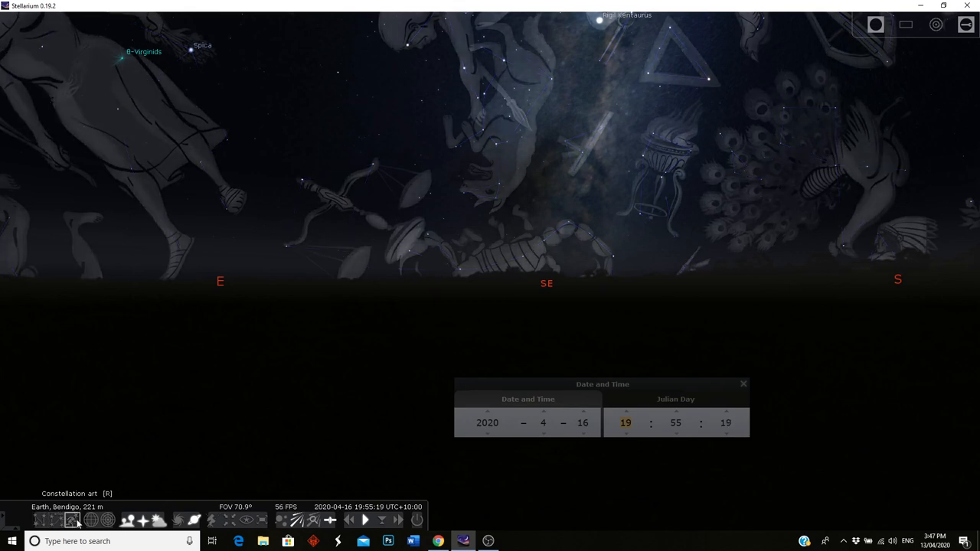
{"action": "left_click", "coordinate": [72, 521]}
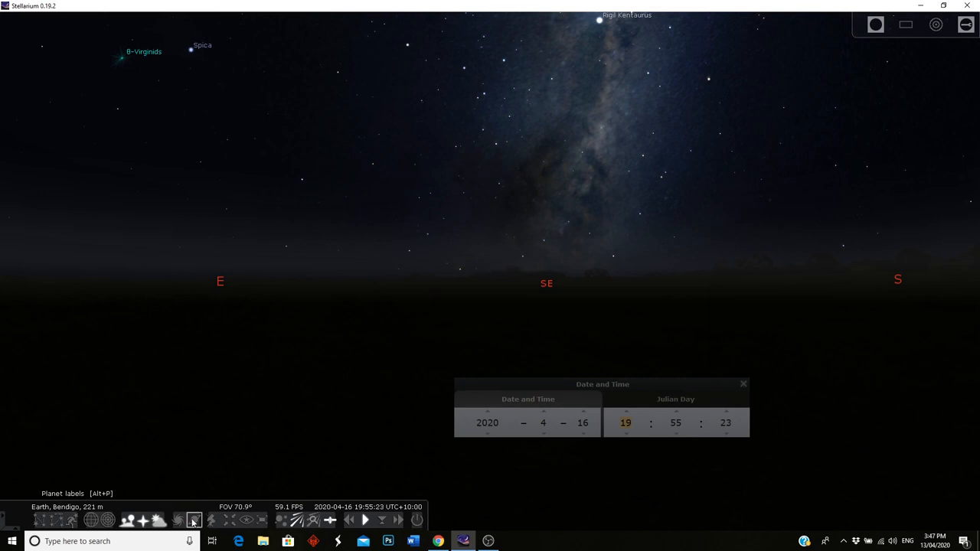
{"action": "mouse_move", "coordinate": [365, 367]}
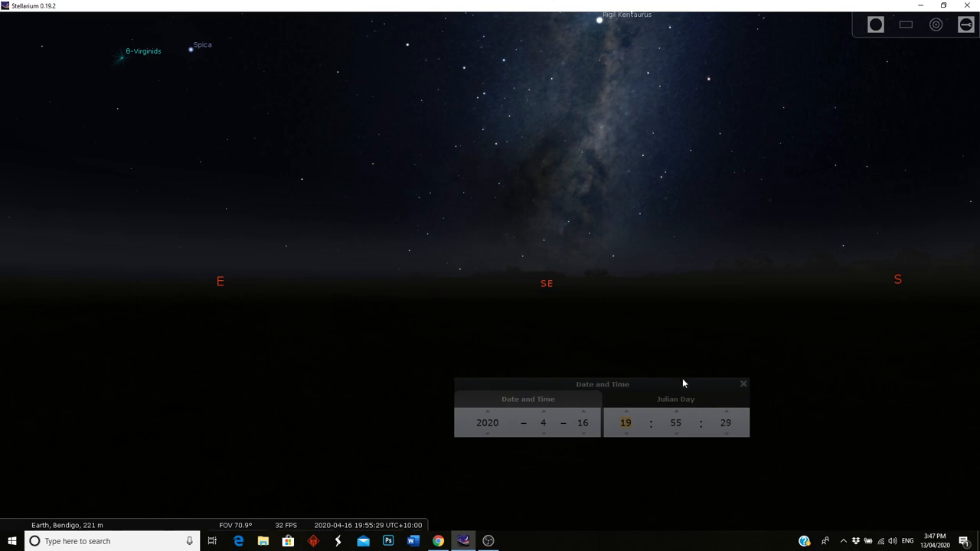
{"action": "left_click_drag", "start_coordinate": [603, 383], "coordinate": [370, 388]}
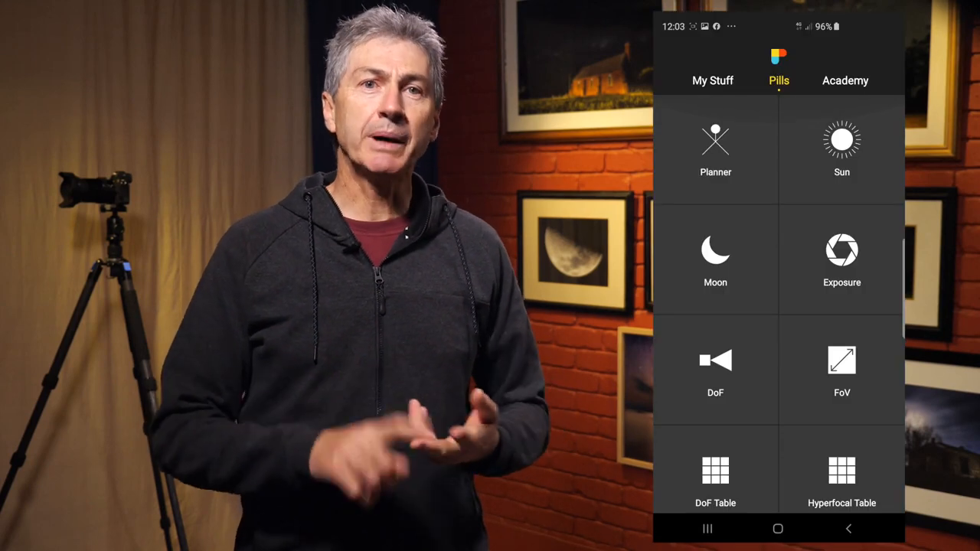
- Scroll the Pills list to reveal Night AR, Meteor Showers, Star Trails, Spot Stars and Timer
{"action": "scroll", "scroll_direction": "down", "scroll_amount": 3}
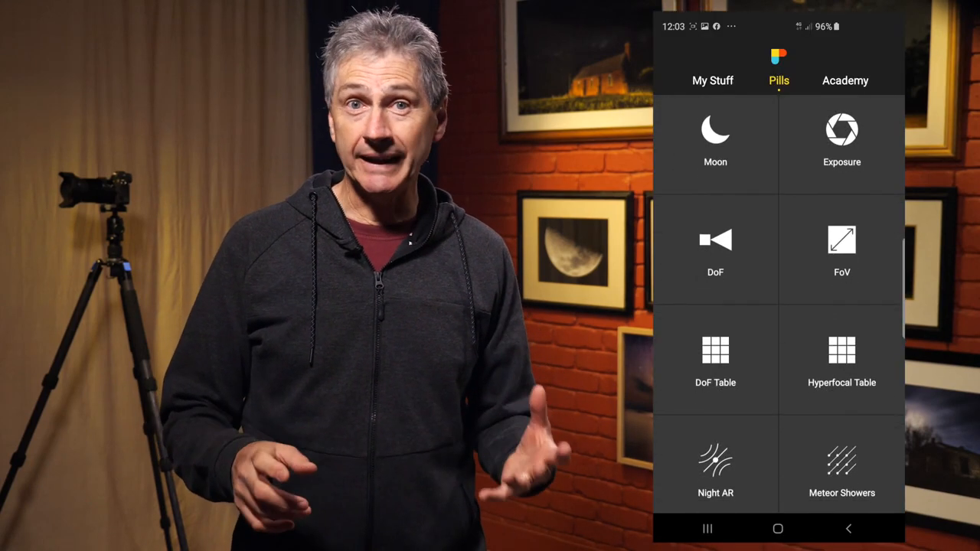
{"action": "scroll", "scroll_direction": "down", "scroll_amount": 3}
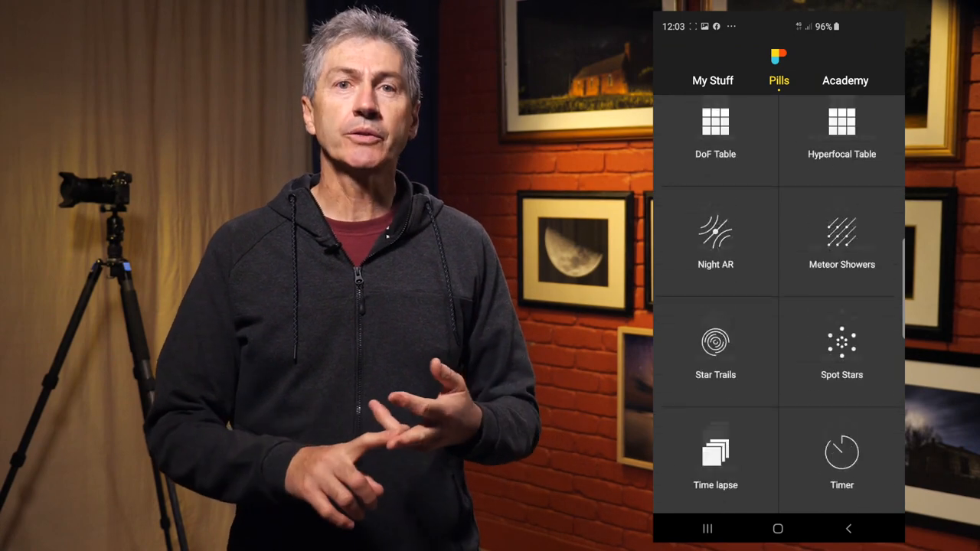
{"action": "scroll", "scroll_direction": "down", "scroll_amount": 3}
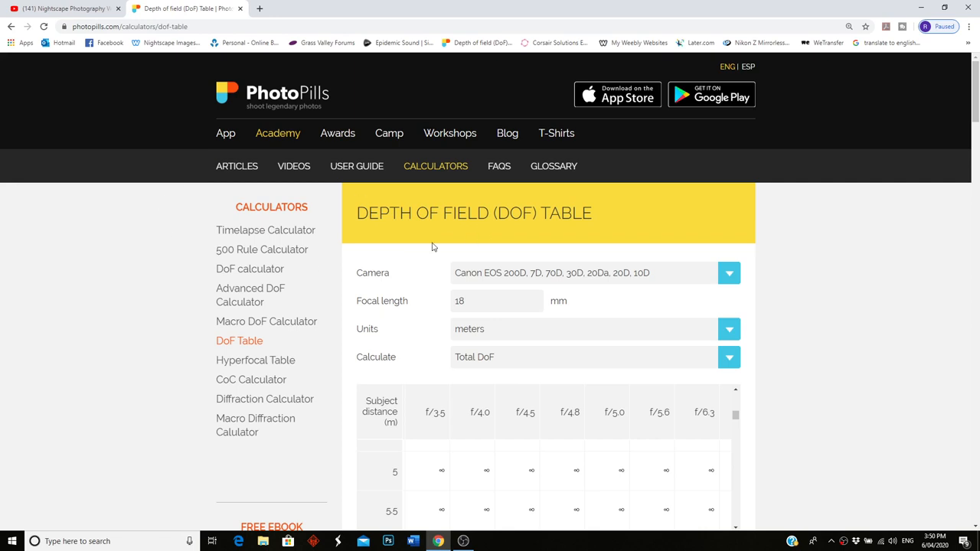
{"action": "mouse_move", "coordinate": [729, 221]}
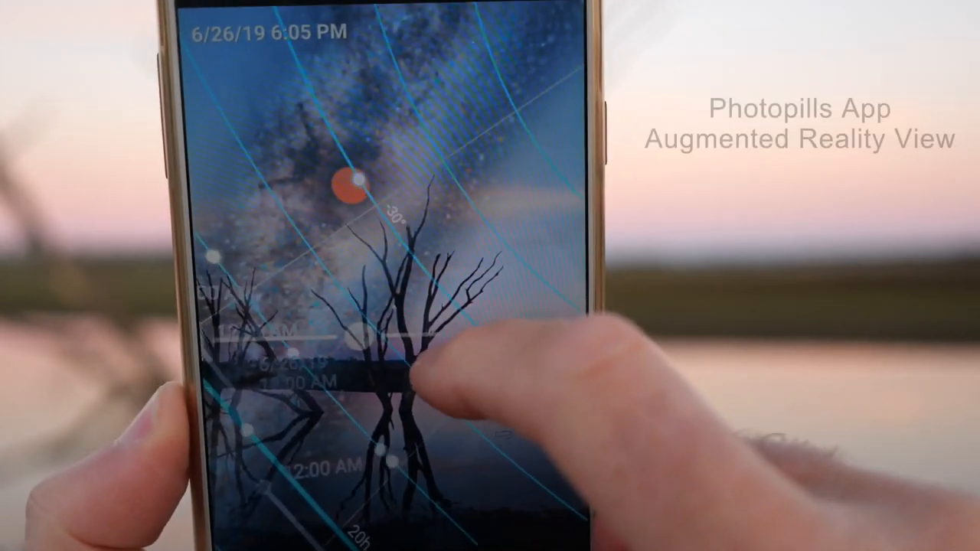
- Slide the Night AR time bar to preview the Milky Way above the trees on 6/26/19
{"action": "left_click_drag", "start_coordinate": [428, 368], "coordinate": [306, 390]}
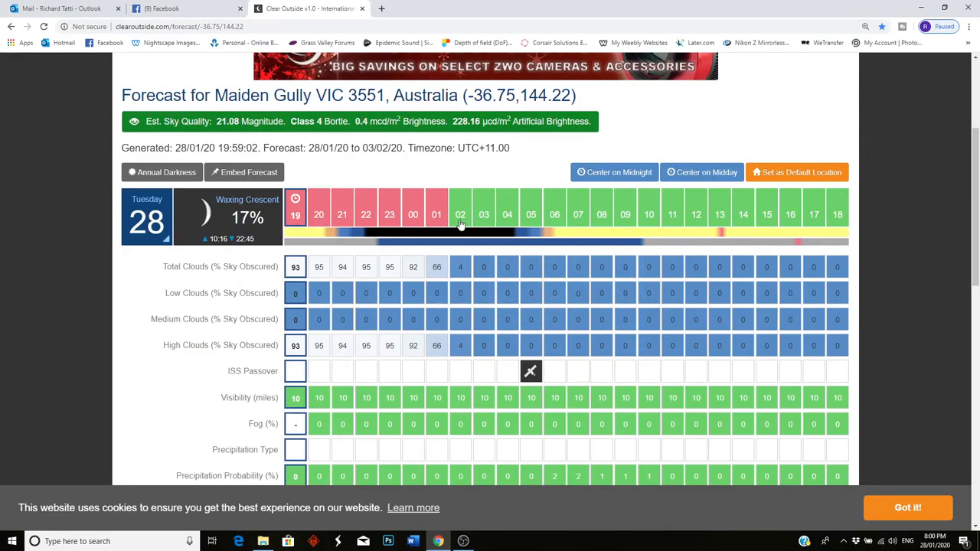
{"action": "mouse_move", "coordinate": [441, 283]}
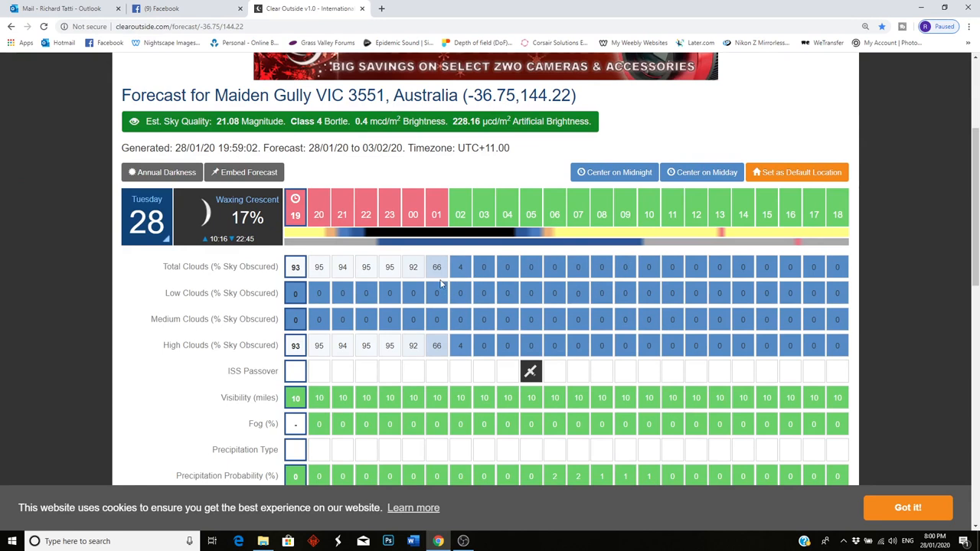